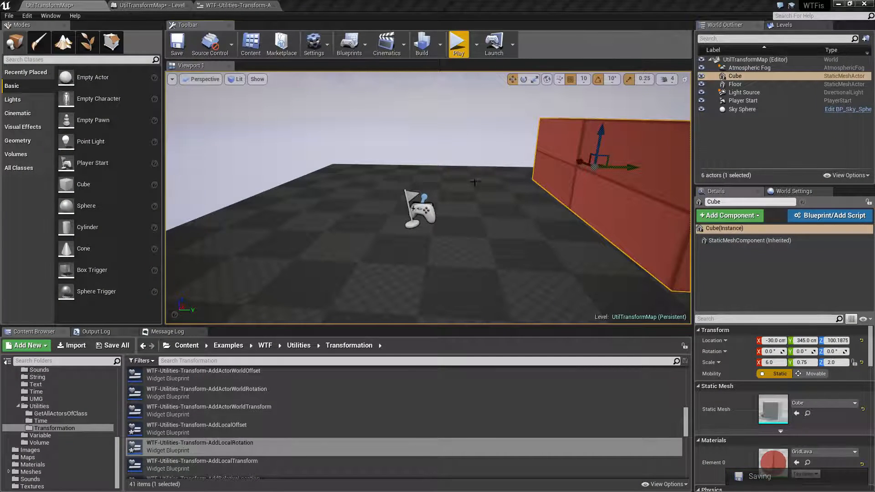
- Run a play-in-editor session of the level, end it and return to the Add Local Rotation blueprint
left_click(457, 43)
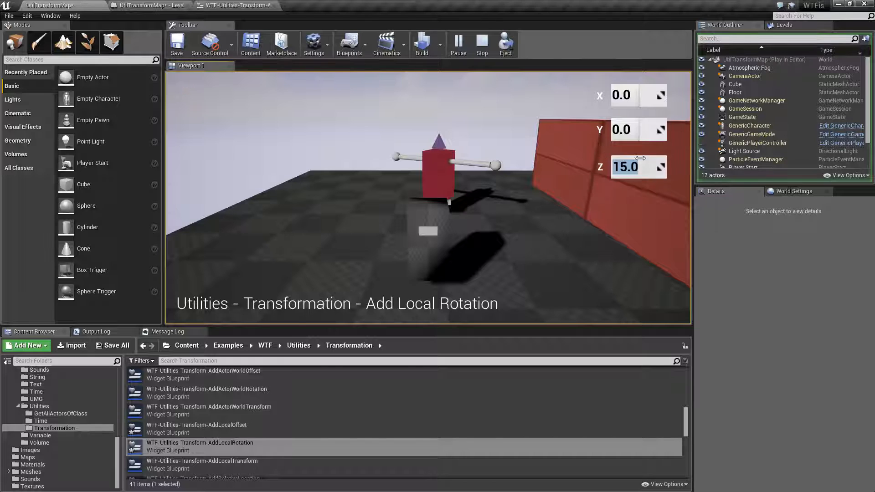
scroll("down", 3)
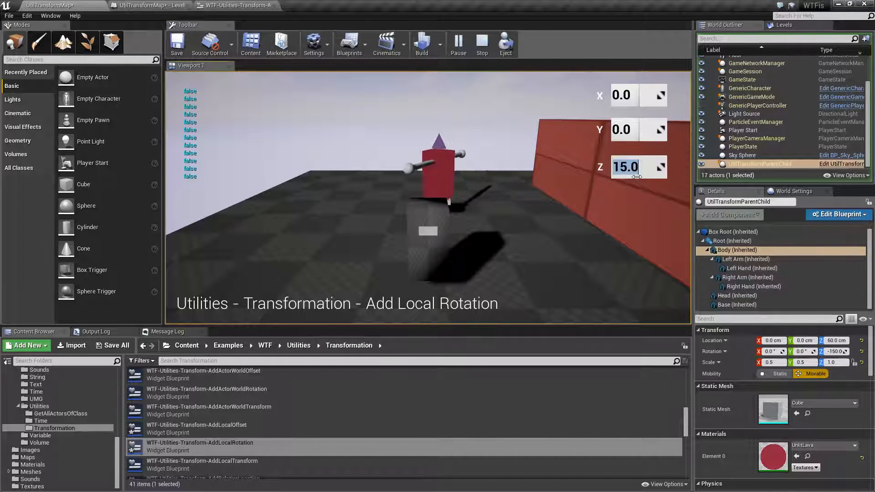
left_click(234, 5)
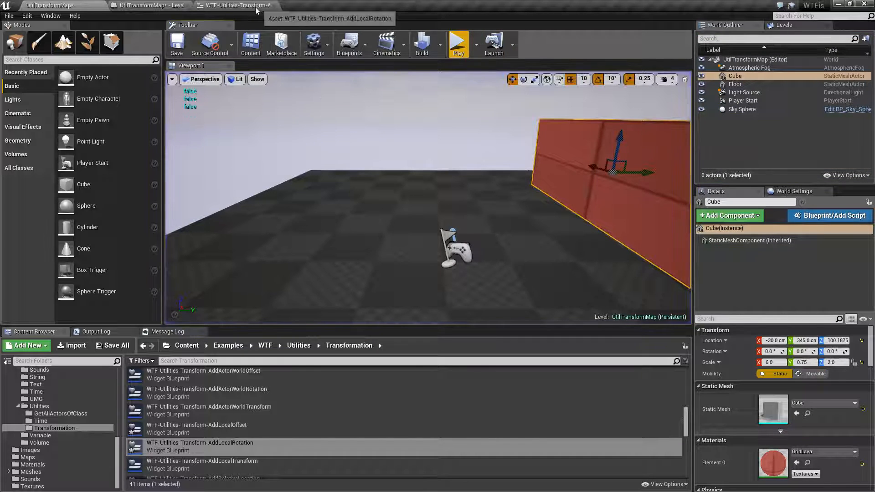
left_click(235, 5)
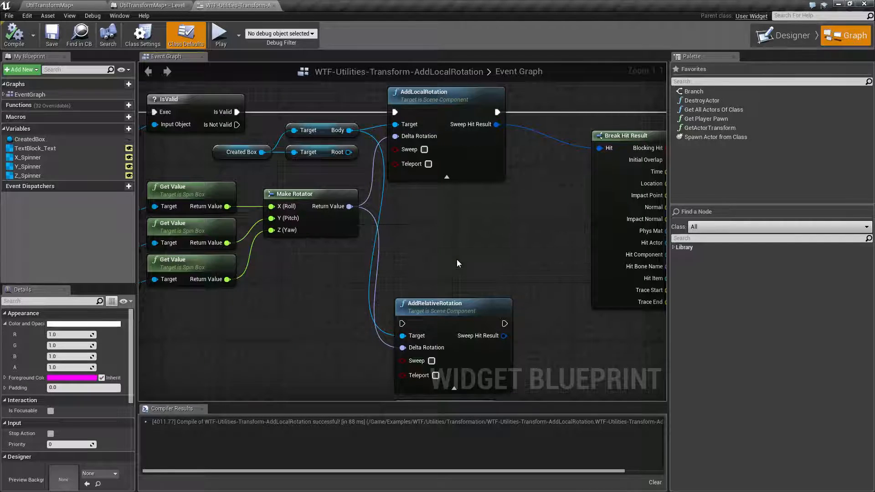
left_click_drag(457, 264, 467, 233)
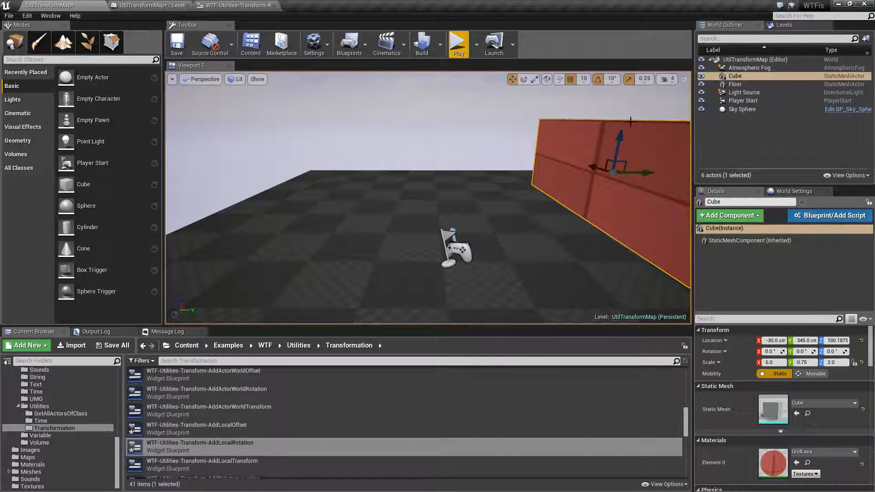
- In a new play session, inspect UtilTransformParentChild's Root, Body, Left Arm and Box Root components
left_click(456, 44)
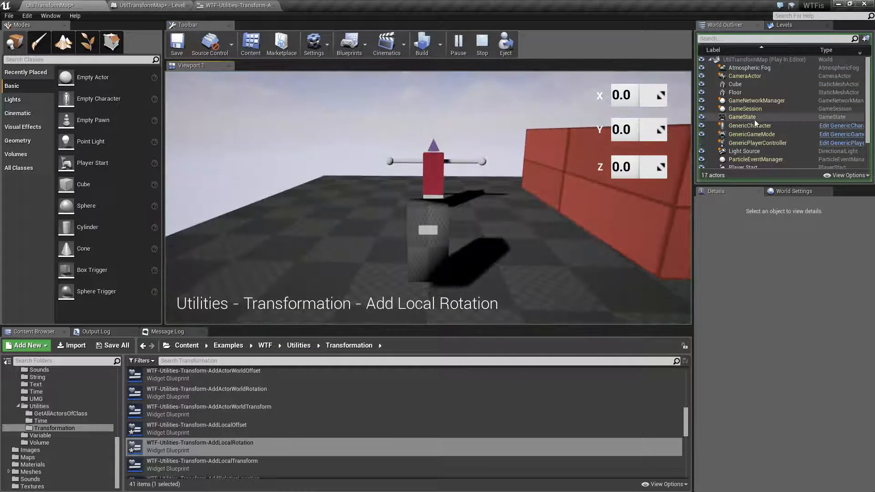
left_click(760, 164)
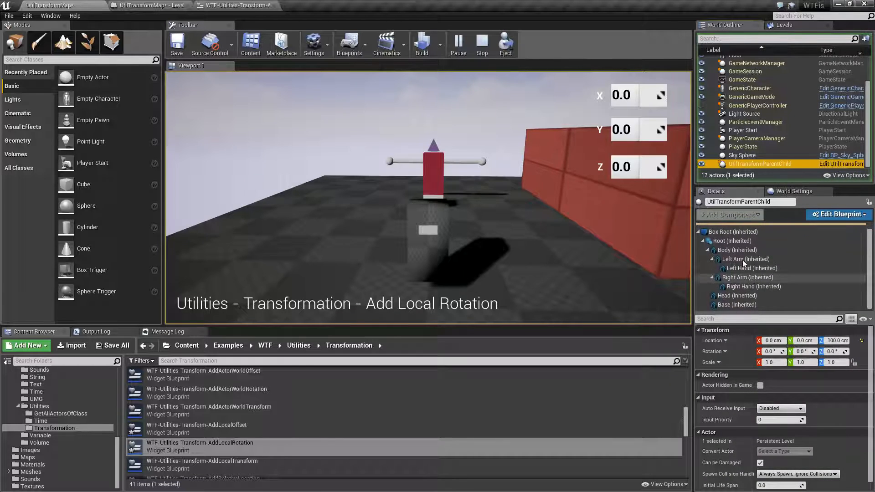
left_click(732, 241)
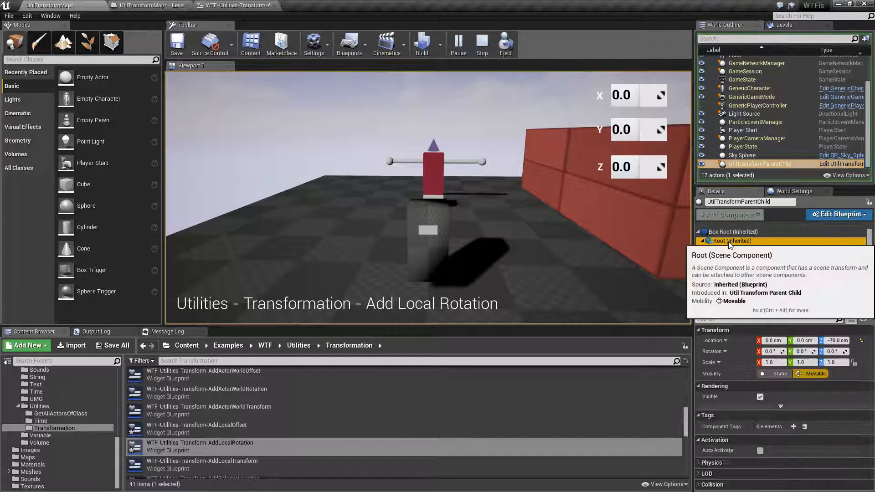
left_click(736, 250)
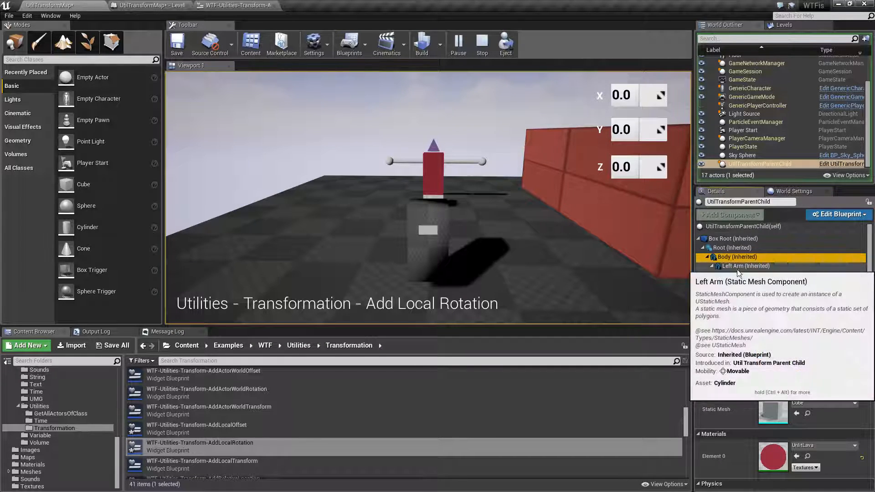
left_click(744, 265)
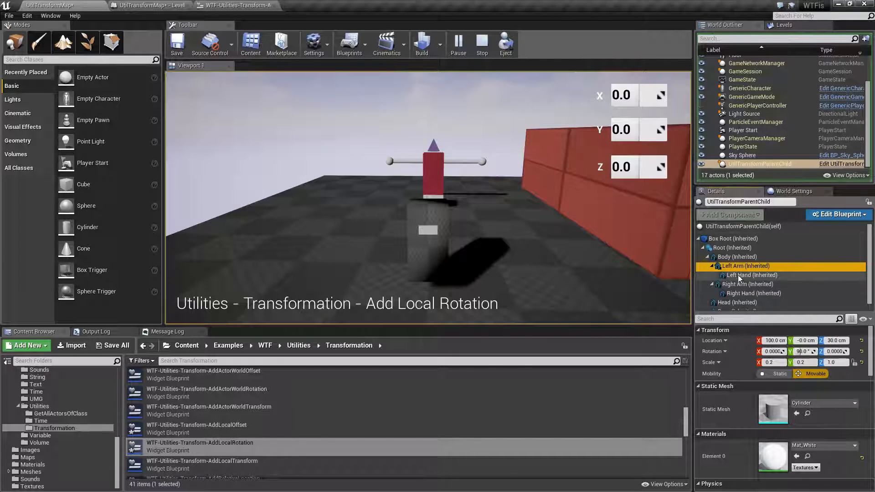
left_click(731, 237)
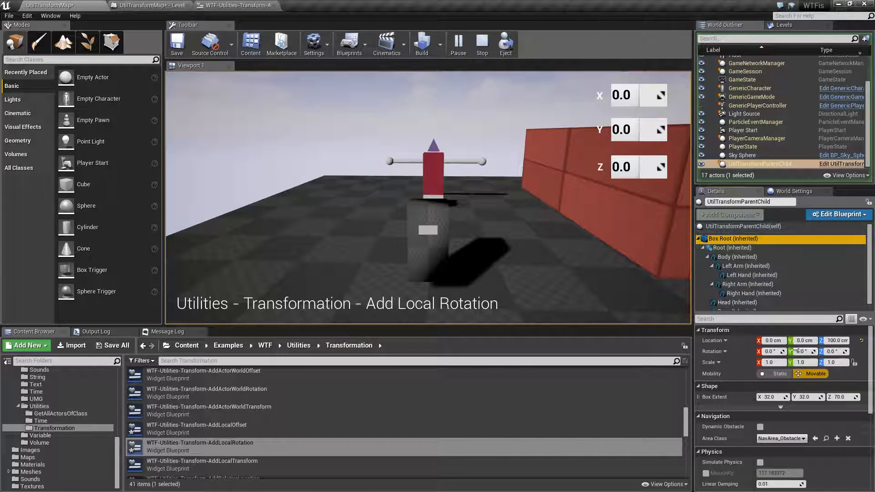
left_click(732, 247)
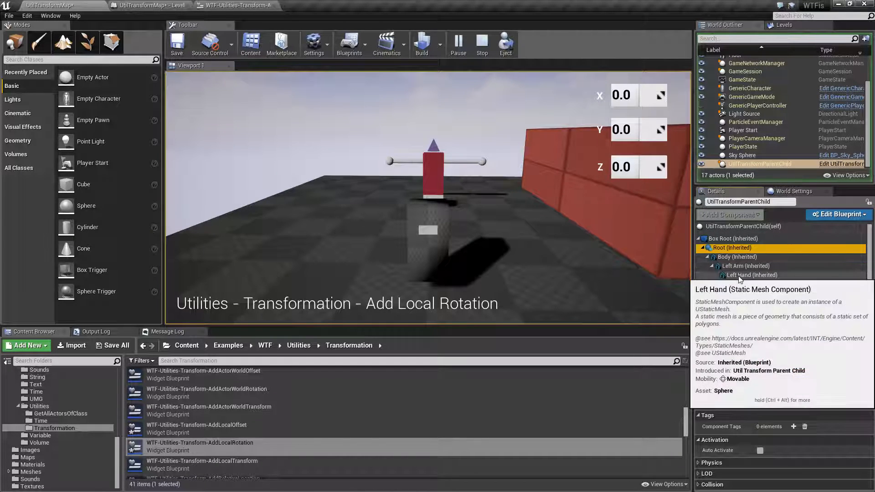
left_click(738, 257)
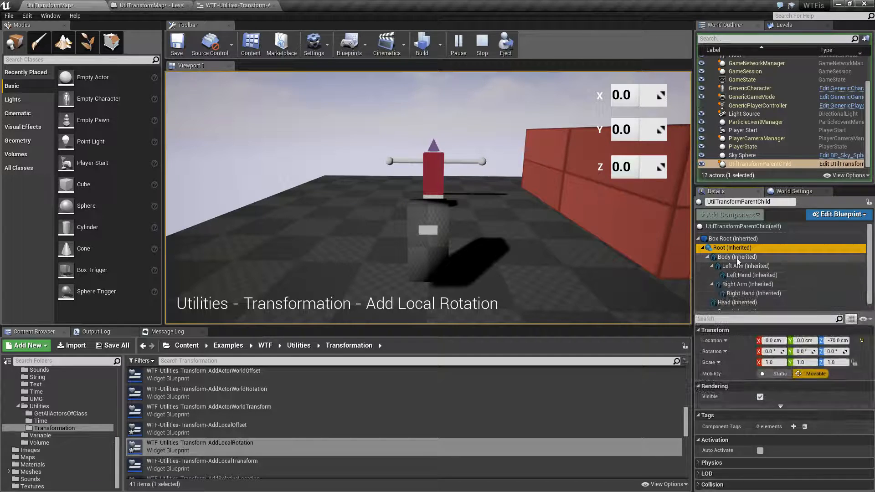
left_click(737, 257)
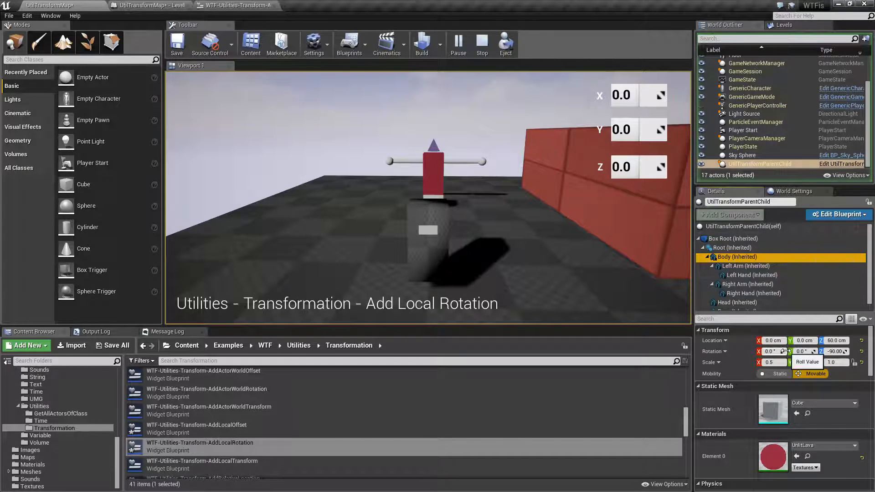
- Apply a 15 degree Z rotation to the body in the demo, then enter -60.0
left_click(636, 167)
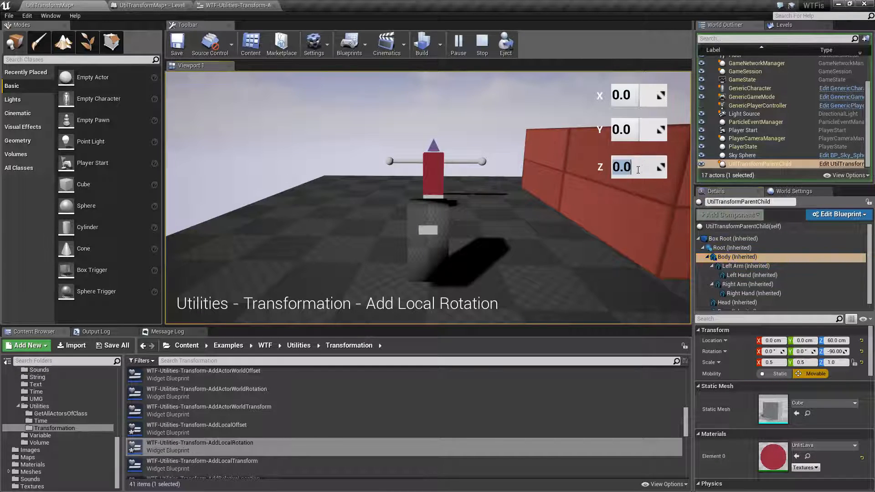
type("15")
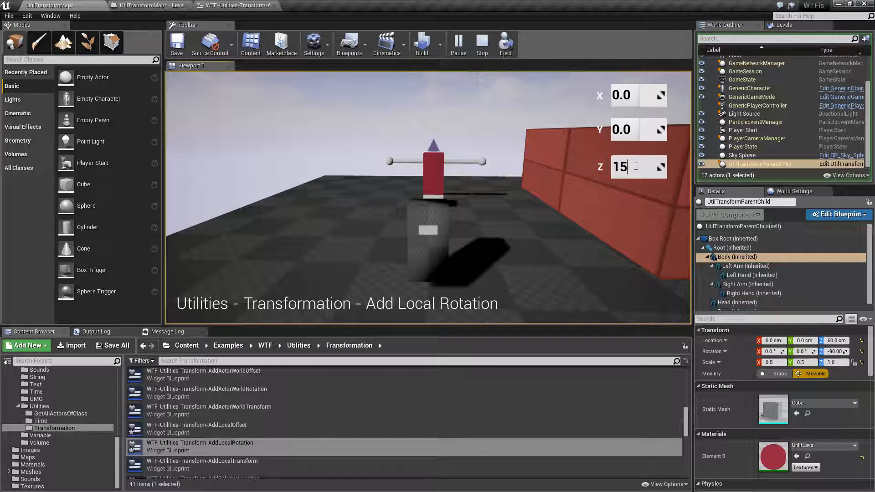
key("enter")
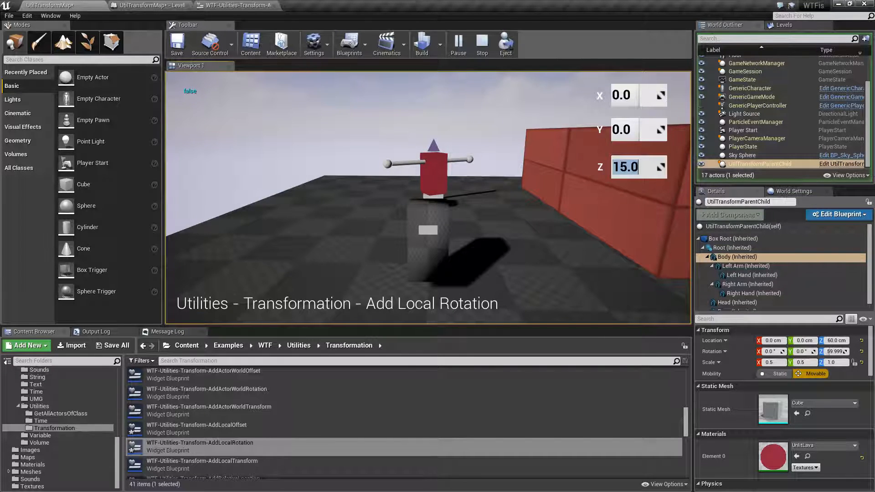
type("-60.0")
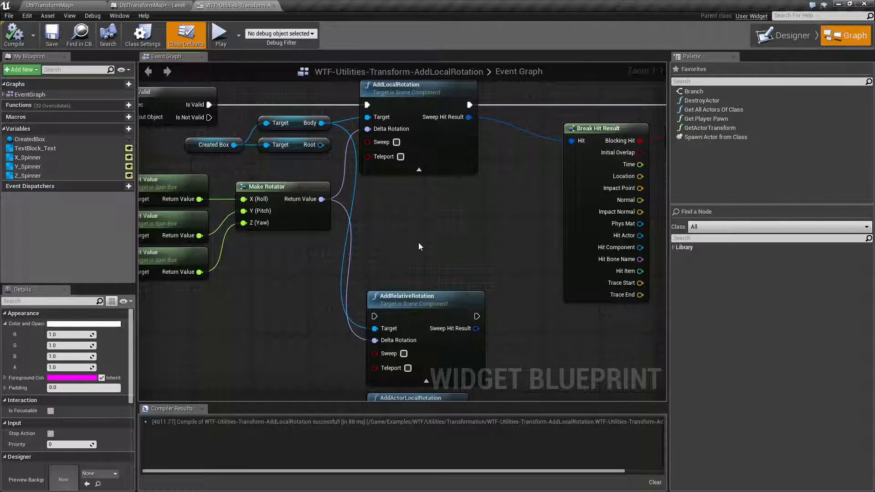
mouse_move(404, 240)
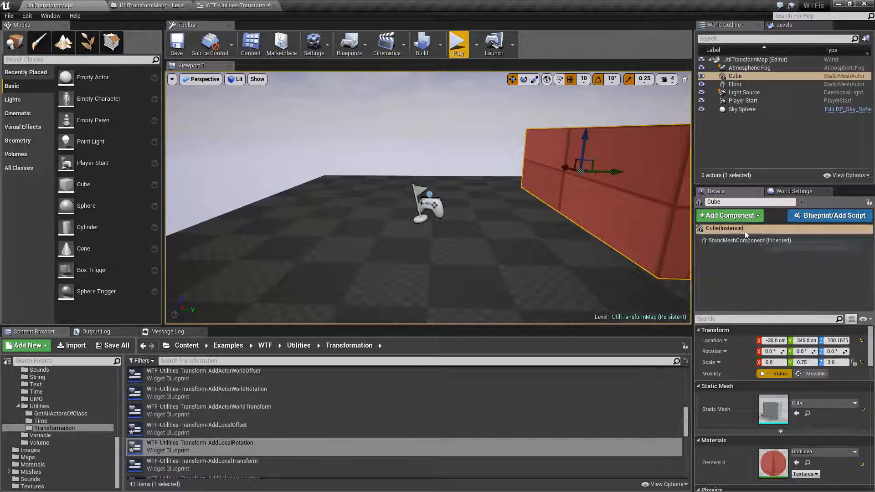
- In a fresh play session check the Root and Body components, then return to the AddLocalRotation blueprint
left_click(458, 44)
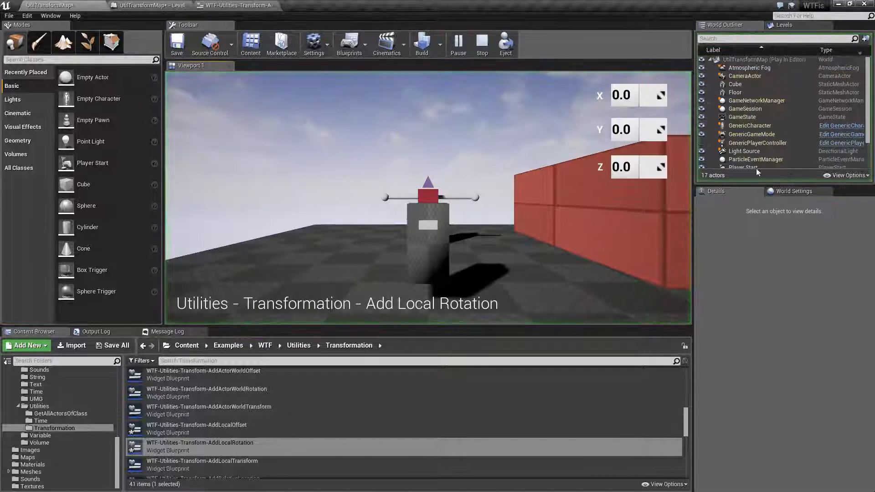
left_click(760, 163)
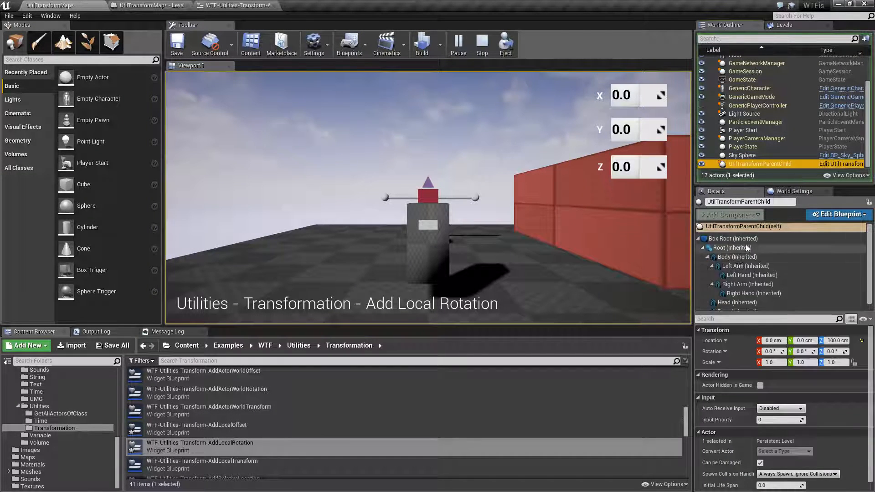
left_click(734, 238)
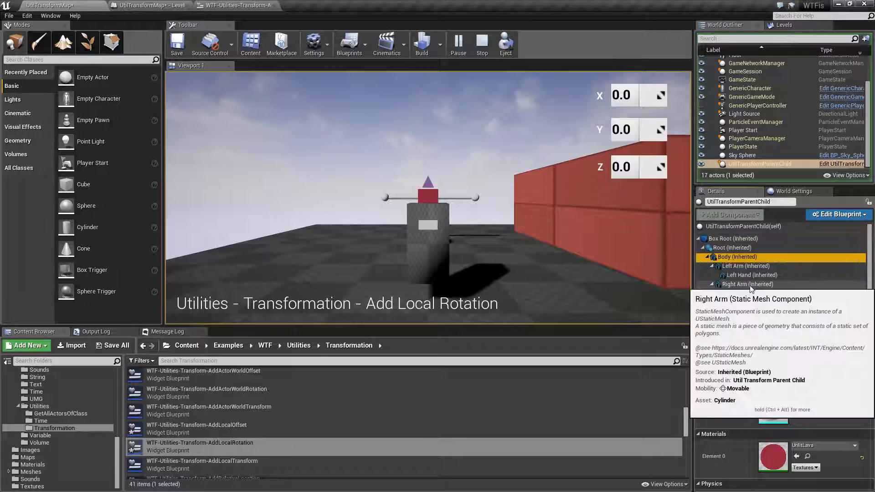
left_click(734, 257)
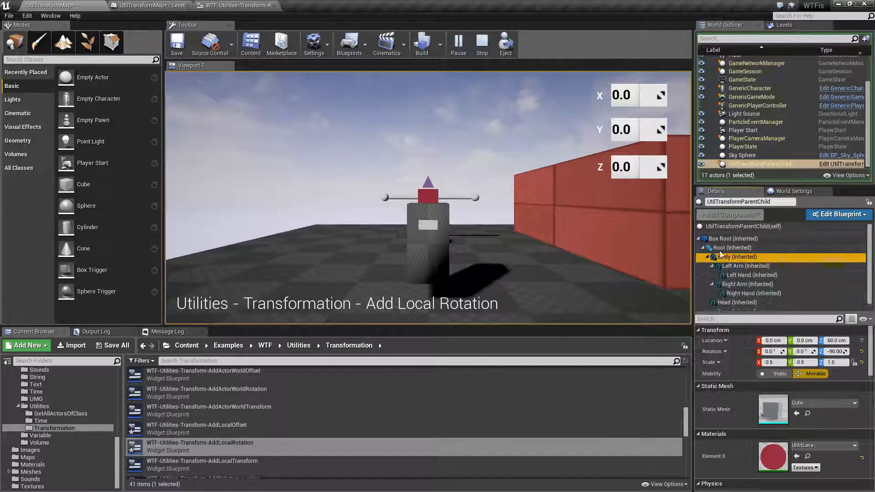
left_click(235, 6)
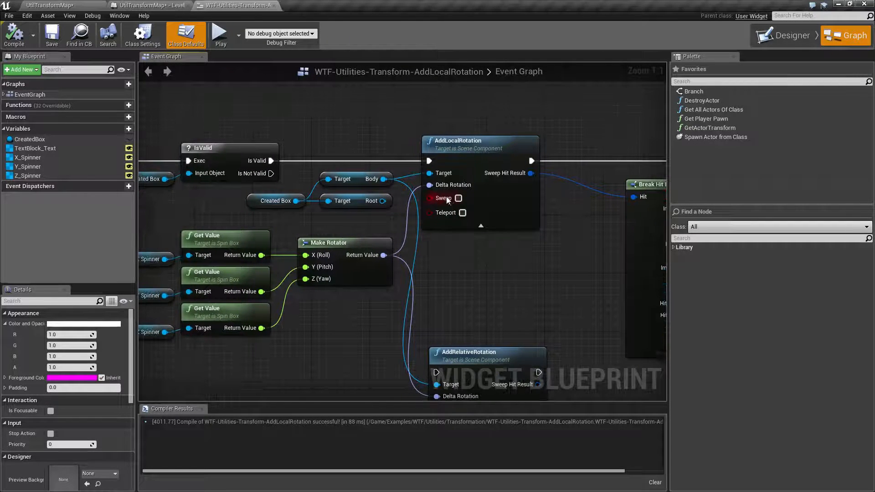
mouse_move(444, 212)
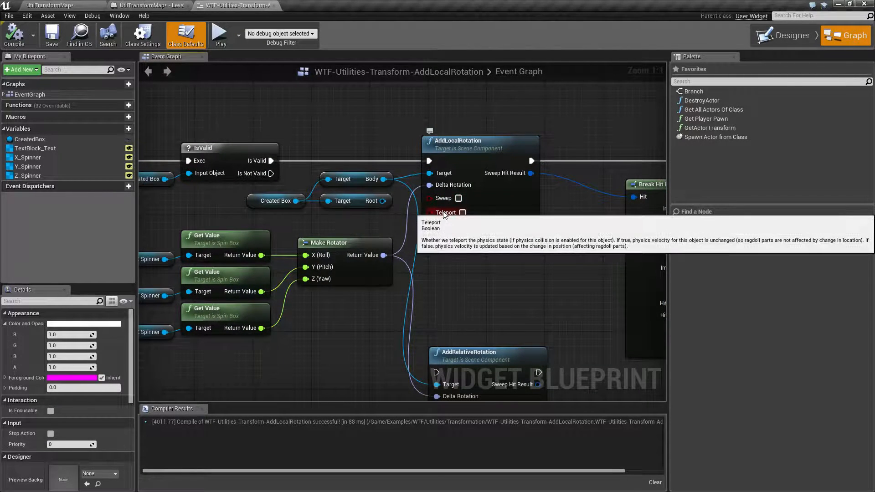
mouse_move(443, 198)
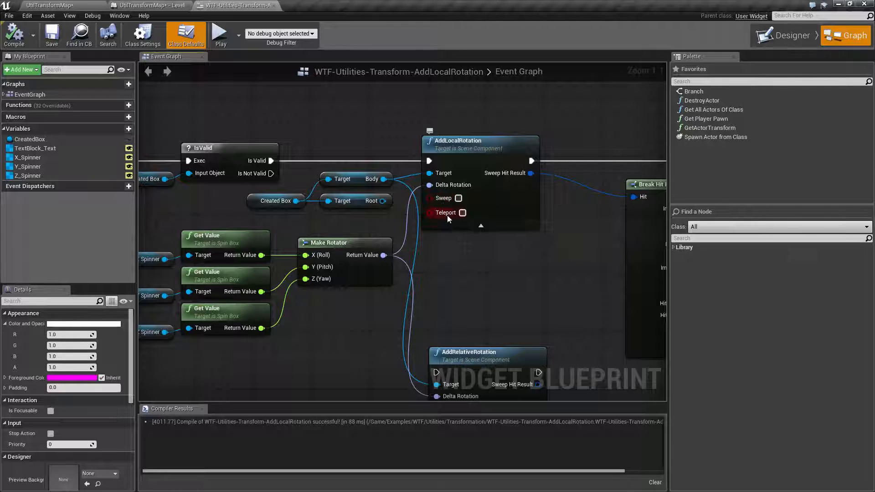
mouse_move(446, 198)
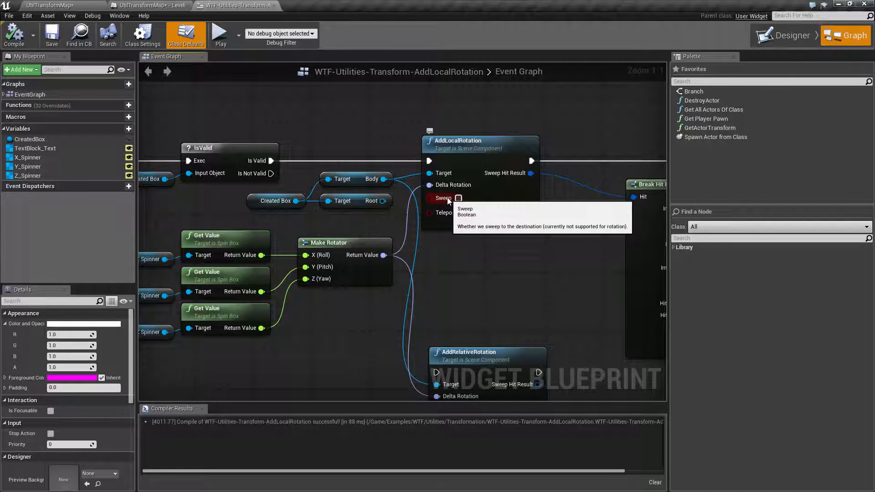
mouse_move(525, 173)
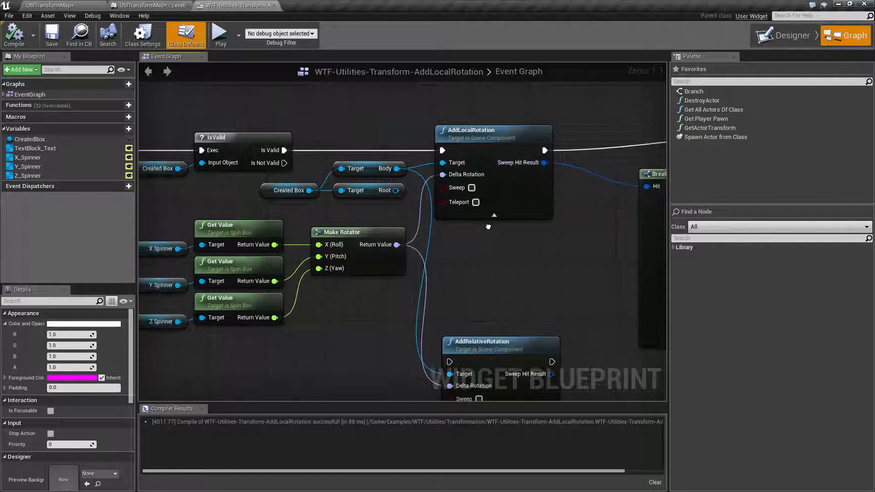
mouse_move(476, 201)
type("add local")
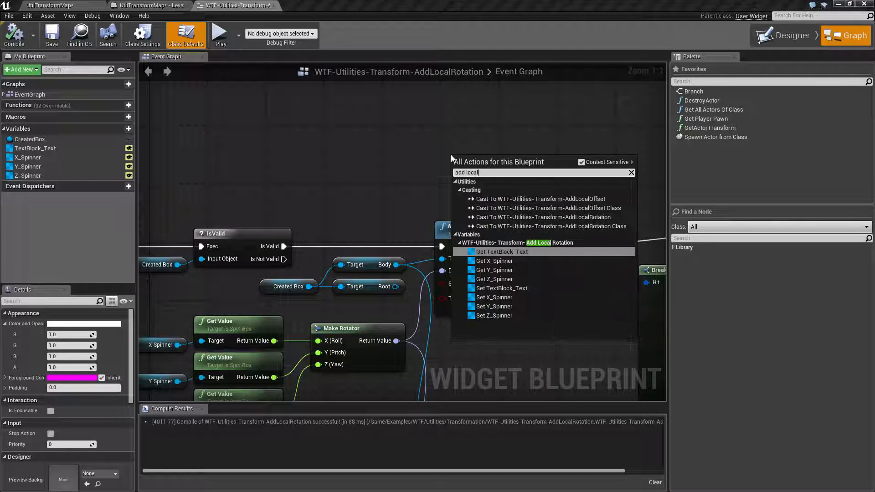
- Search 'rotation' in the node context menu and place a second AddLocalRotation node on the Body target
type("rotation")
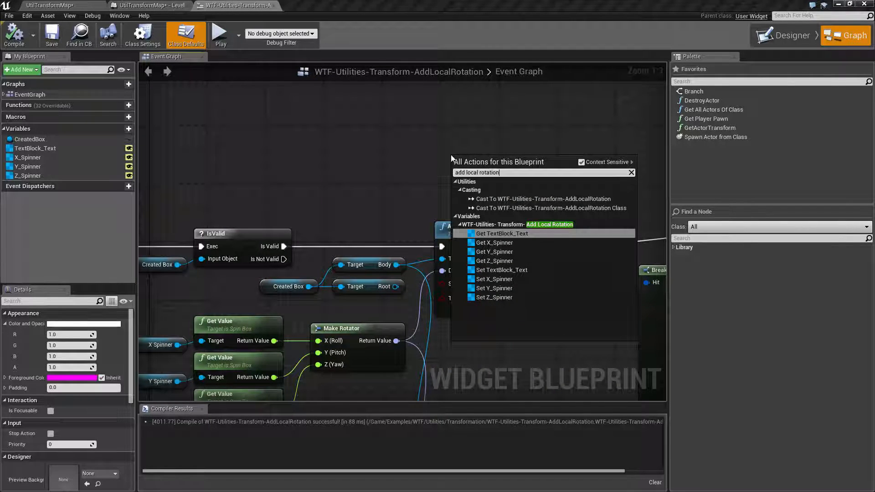
mouse_move(581, 162)
type("add locat")
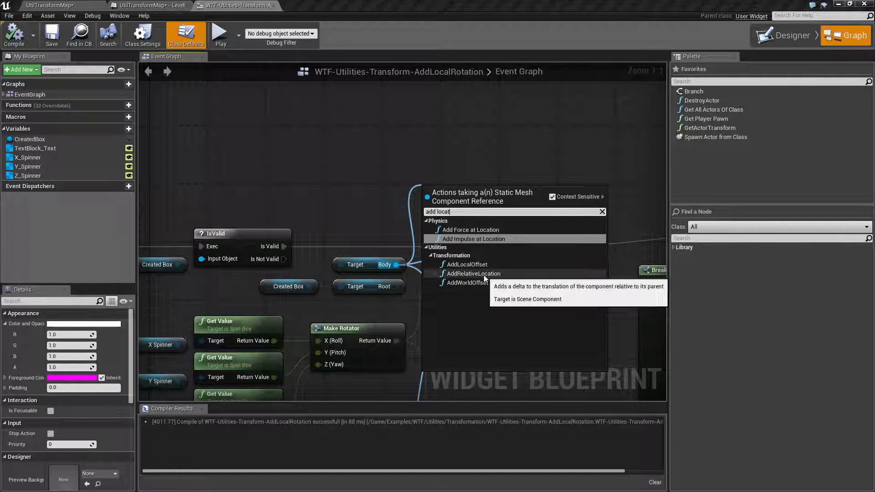
mouse_move(473, 238)
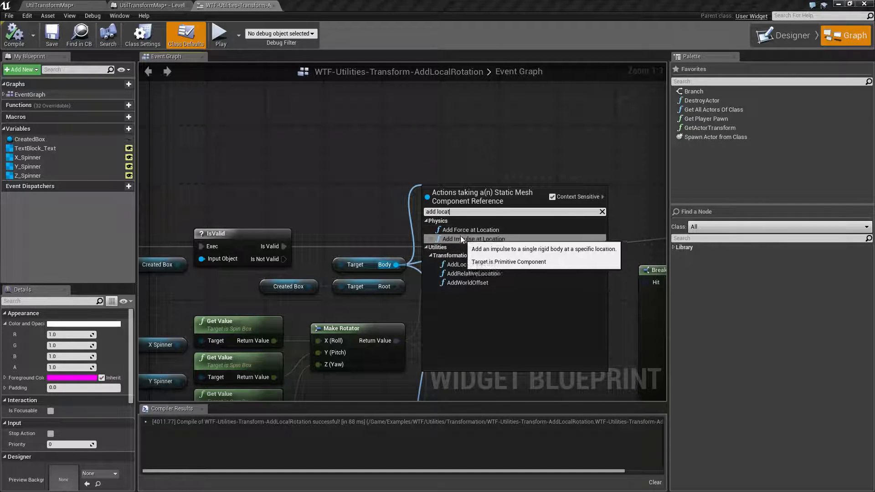
key("backspace")
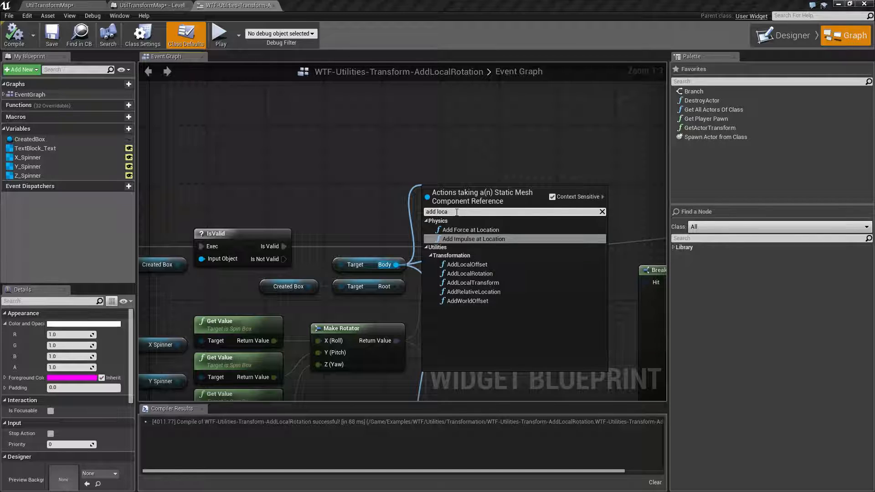
left_click(469, 273)
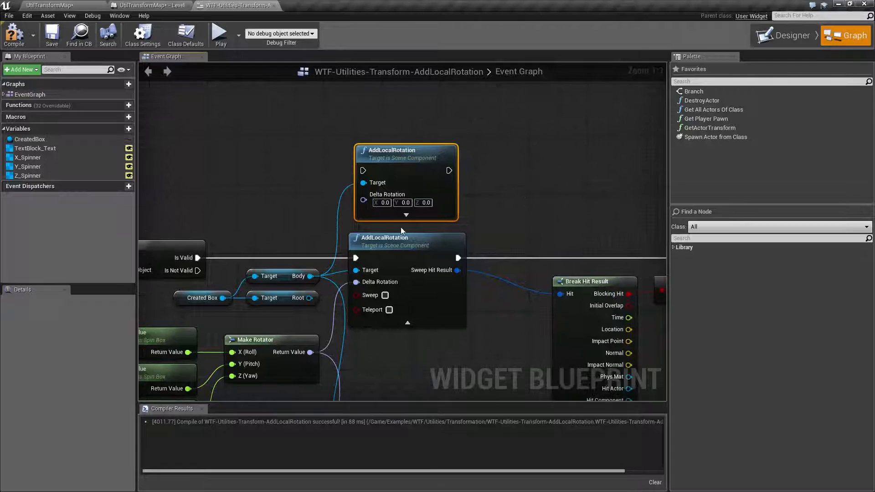
mouse_move(391, 143)
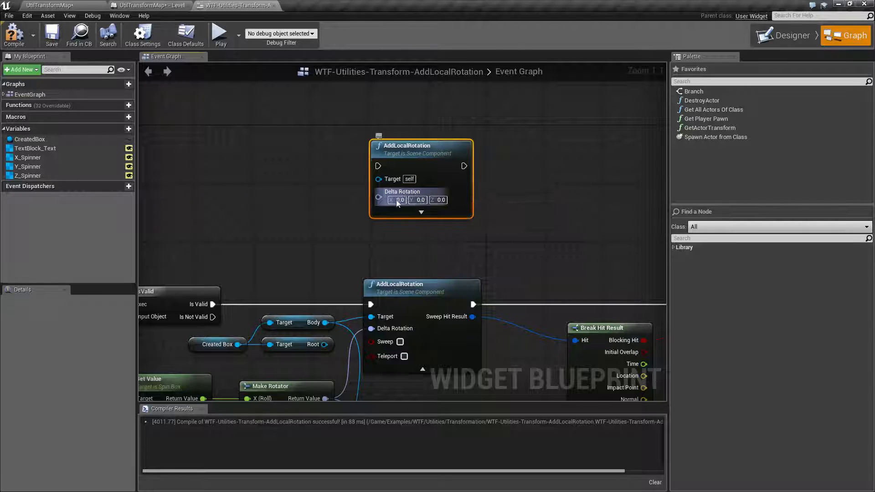
mouse_move(419, 199)
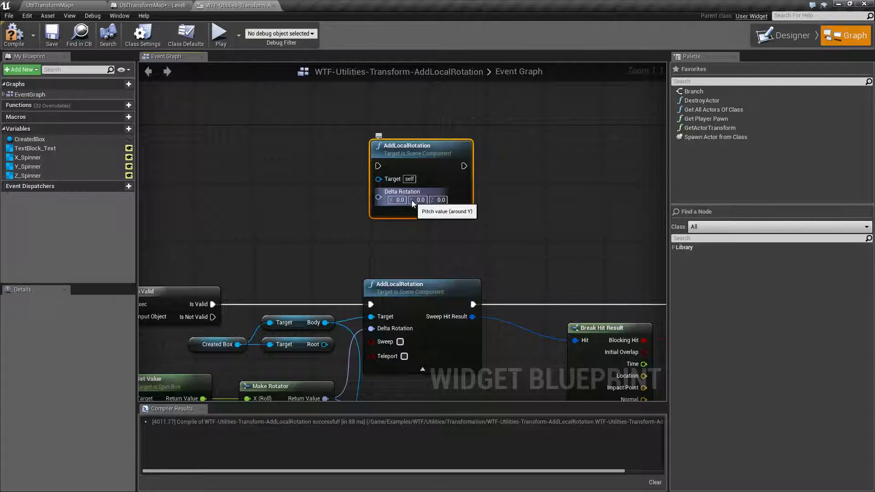
mouse_move(397, 199)
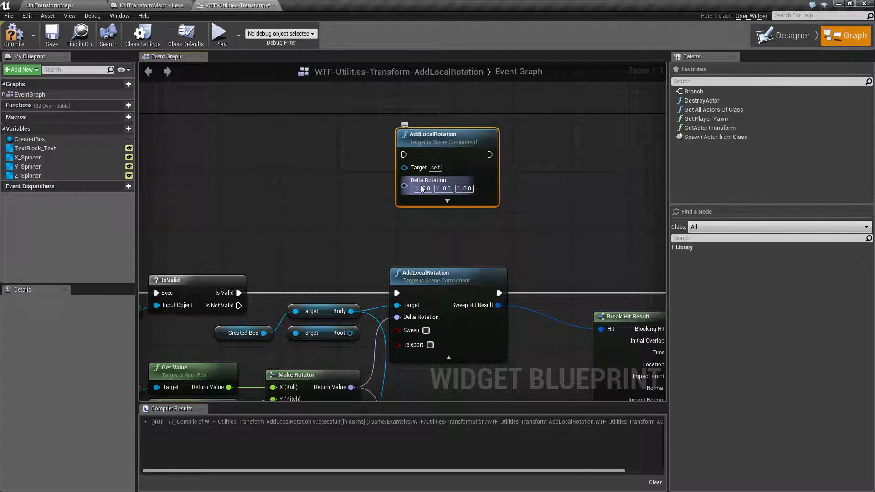
- Split the new node's Delta Rotation pin into separate axis values
right_click(421, 188)
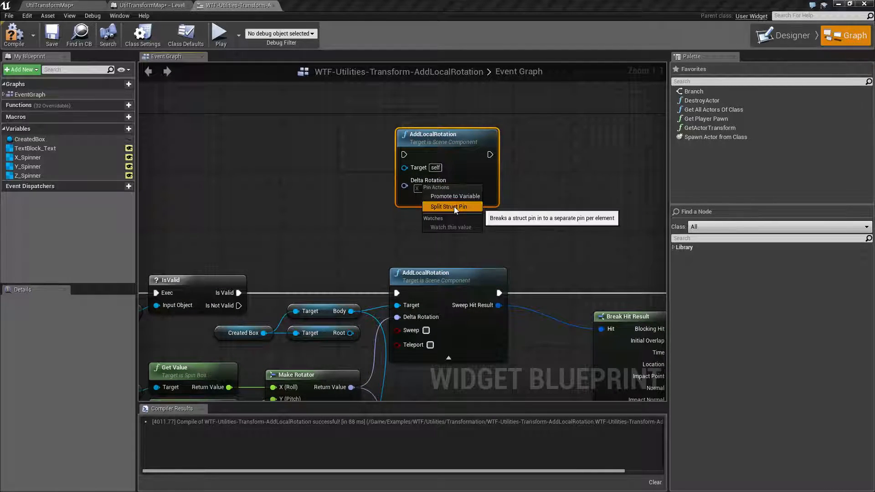
left_click(448, 207)
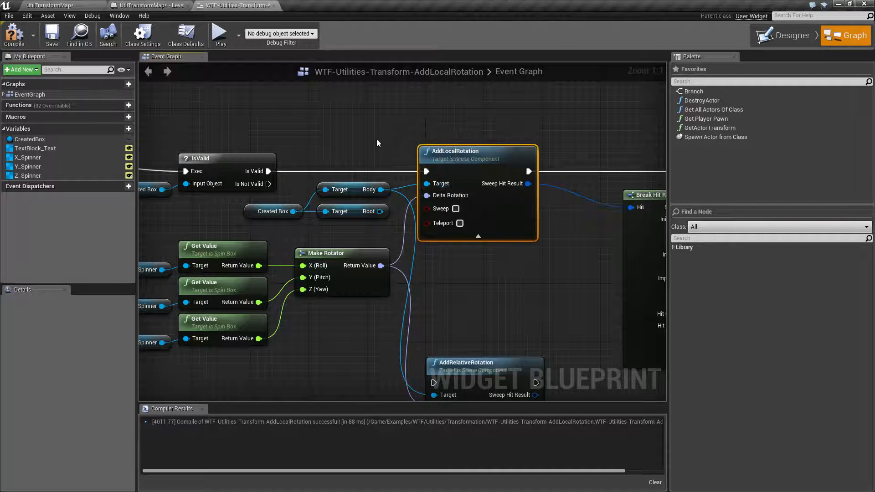
mouse_move(445, 195)
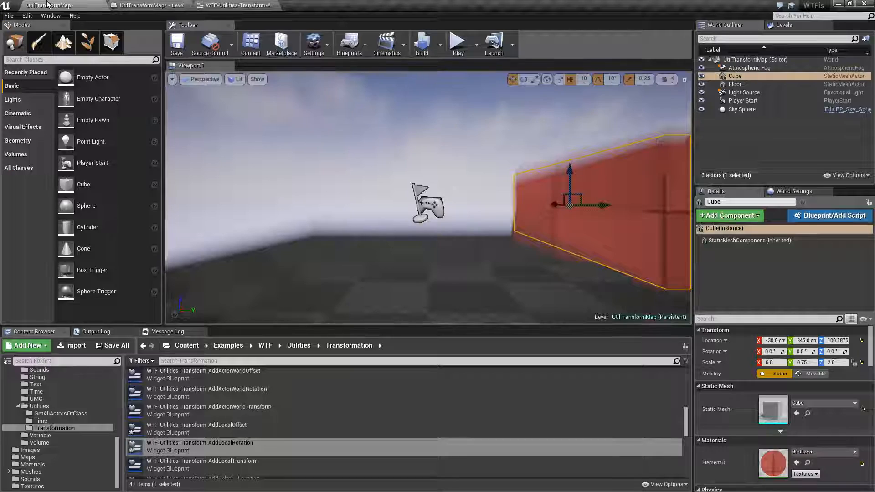
- Check the level editor, then recompile the AddLocalRotation widget blueprint successfully
left_click(456, 39)
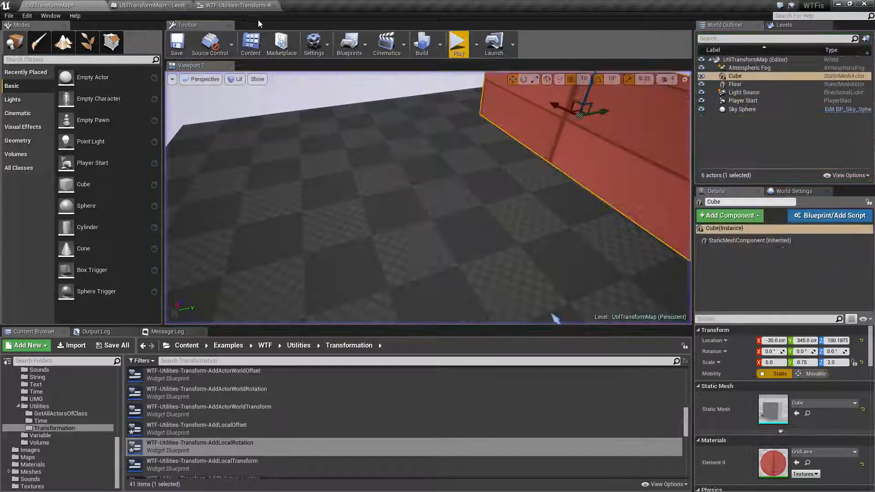
left_click(234, 5)
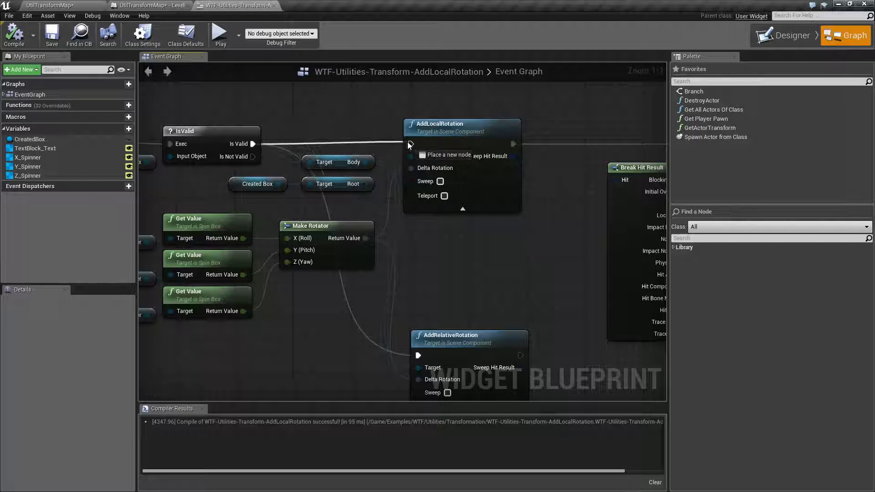
left_click(13, 34)
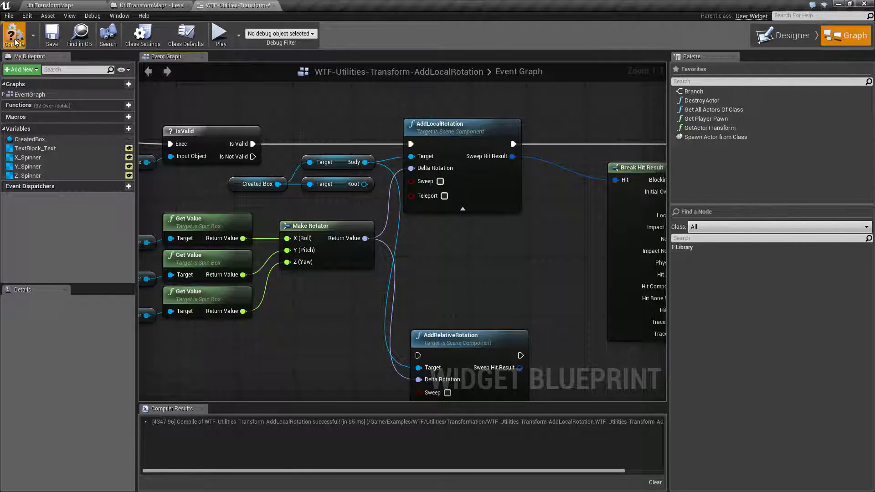